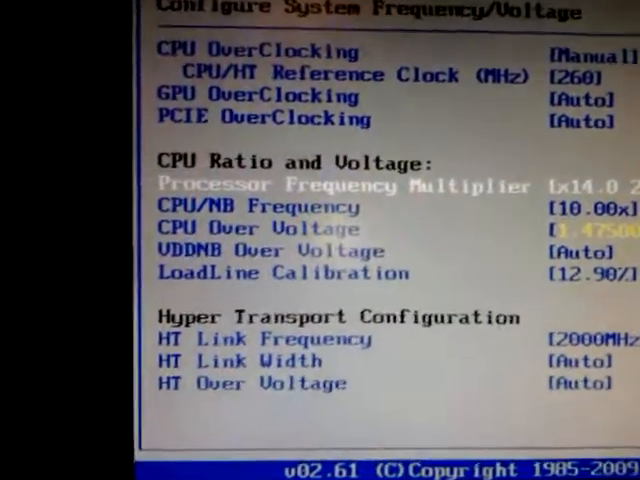
- Step through the northbridge voltage and memory timing settings, then enter the Advanced Settings list
key("down")
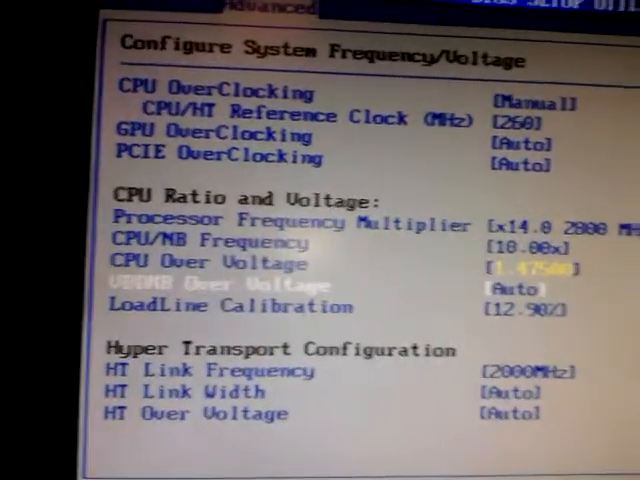
key("Down")
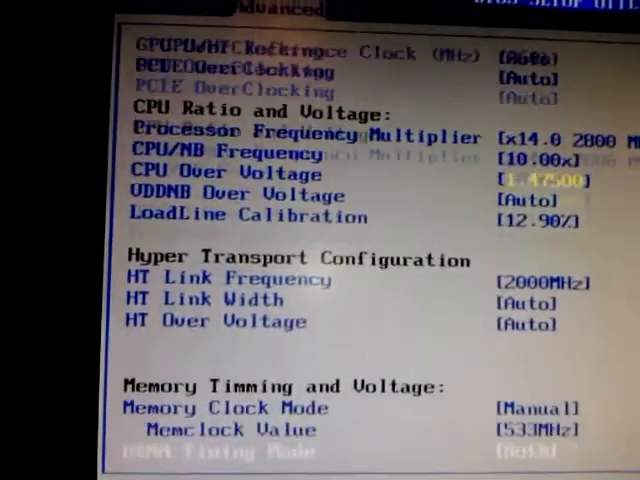
scroll("down", 3)
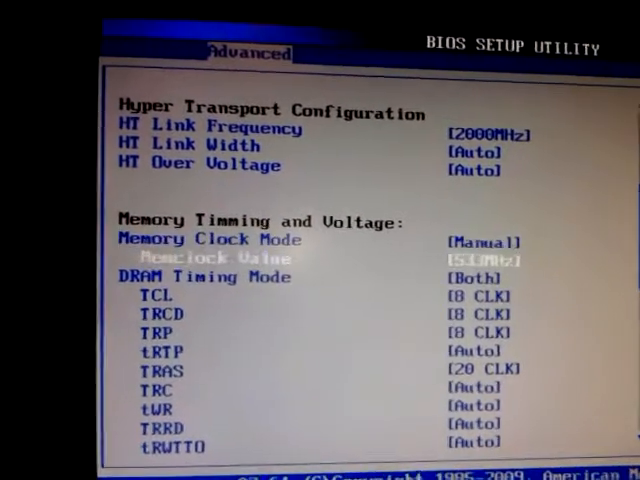
key("down")
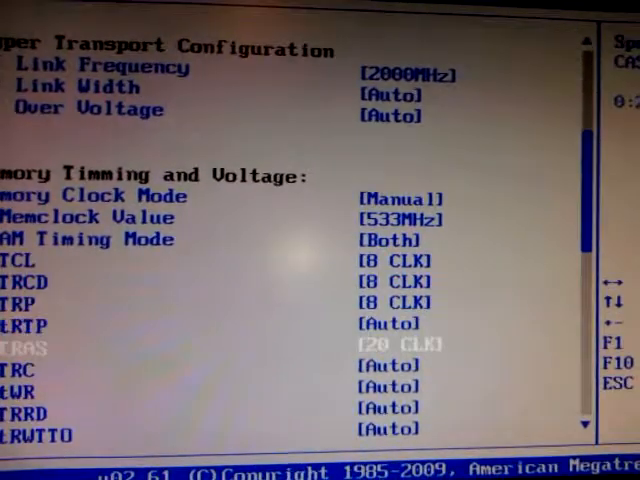
scroll("down", 3)
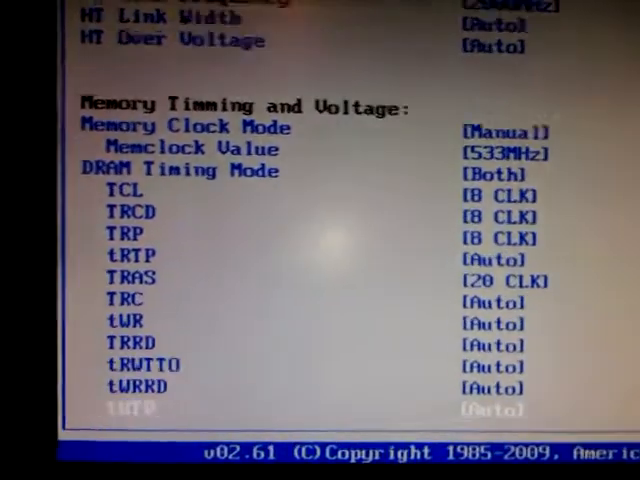
scroll("down", 3)
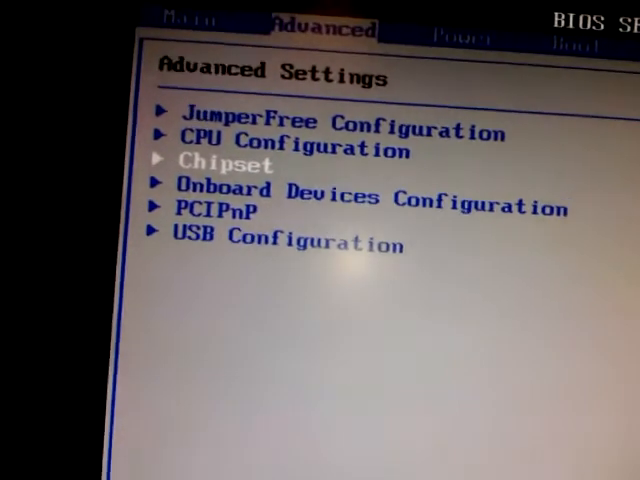
key("enter")
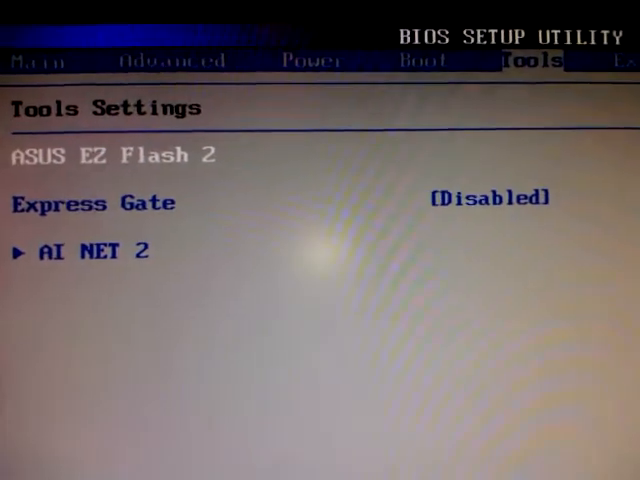
- Move from the Tools menu to the Exit Options menu
key("Right")
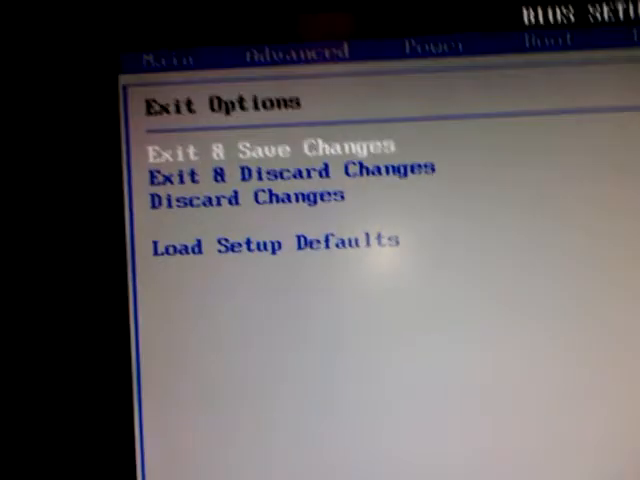
left_click(276, 150)
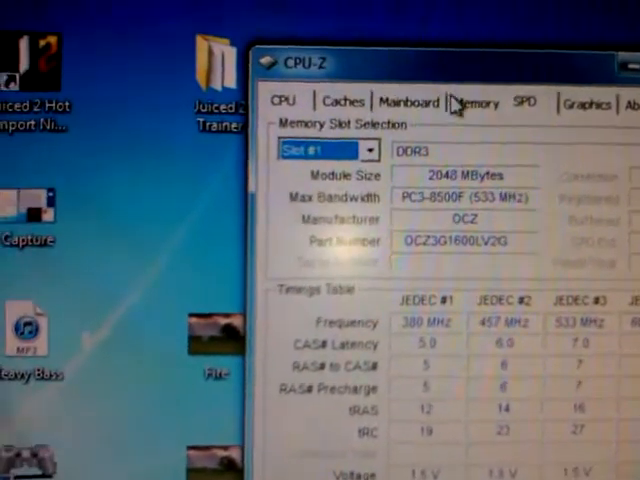
- Show the Memory summary: 8192 MB dual-channel DDR3 at 693.4 MHz, 8-8-8-20 timings
left_click(474, 102)
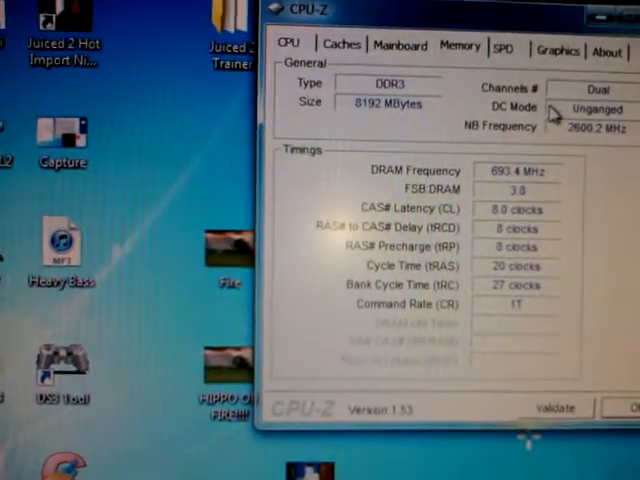